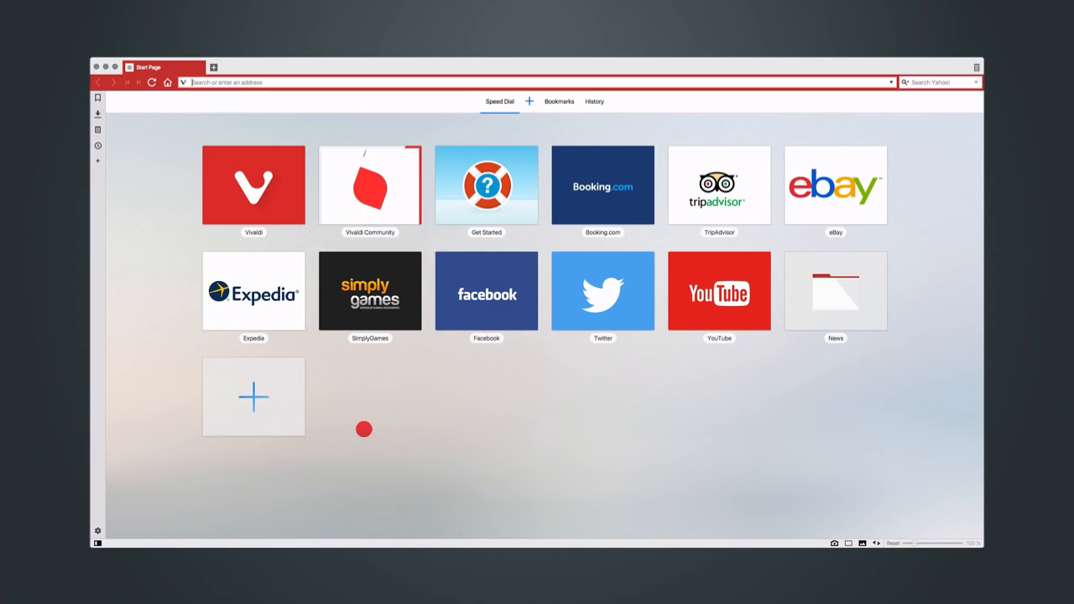
Step: Show the History page as a month calendar of March 2017 with daily visit counts
{"action": "left_click", "coordinate": [595, 101]}
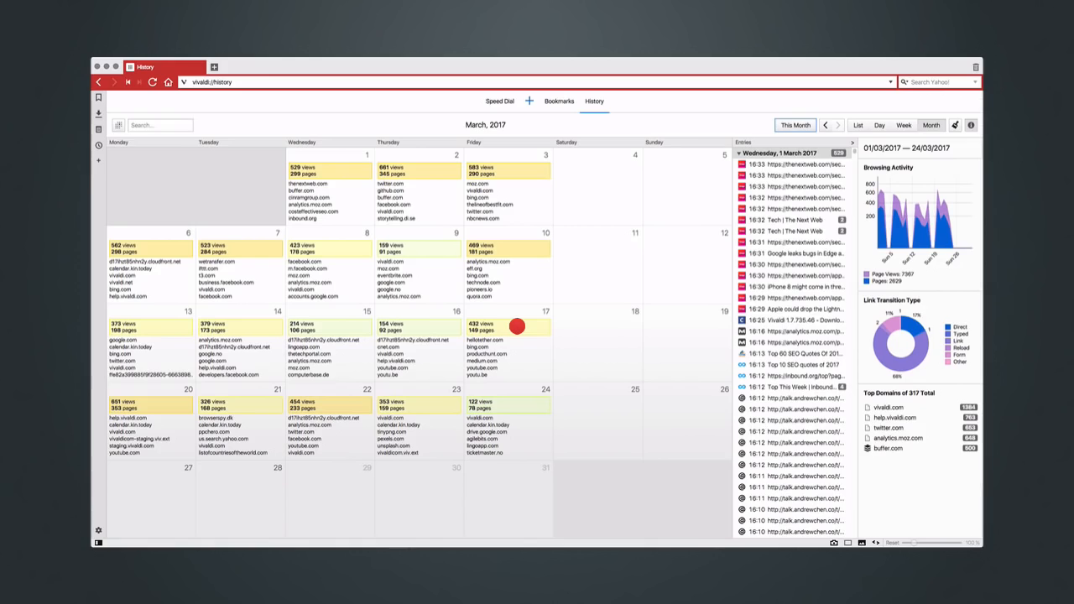
{"action": "mouse_move", "coordinate": [154, 326]}
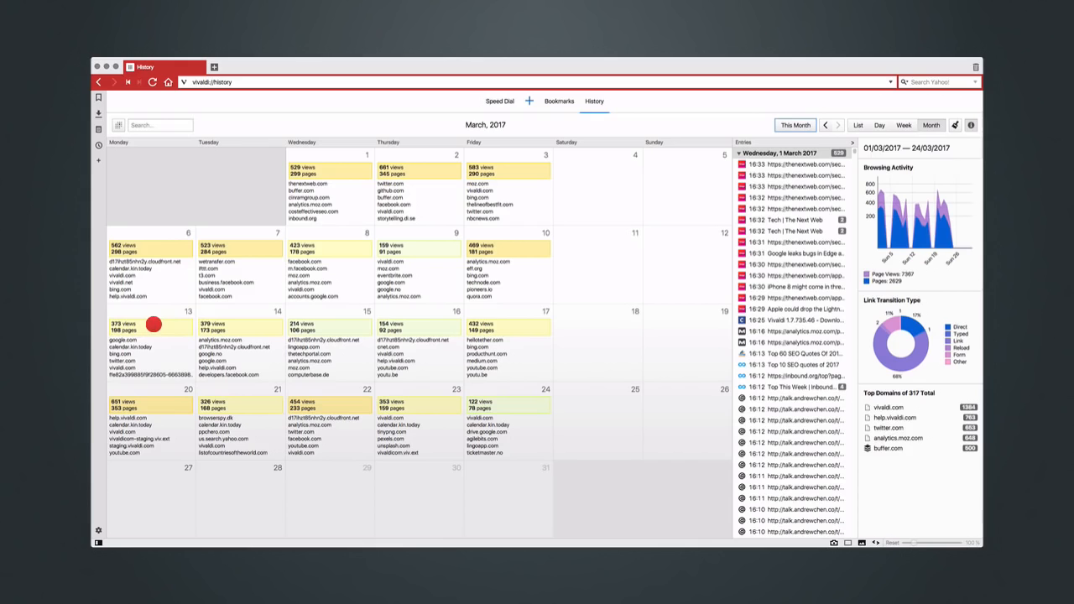